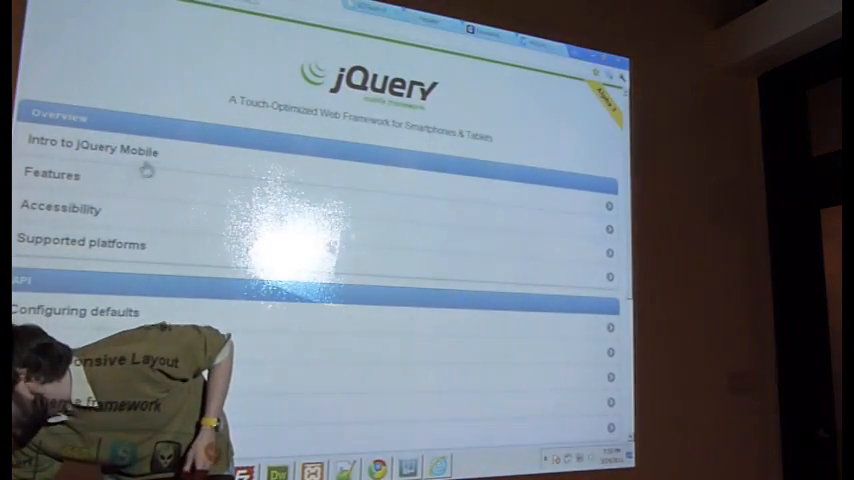
# - Return to the app tab showing the Art of Marketing login page
pyautogui.click(52, 174)
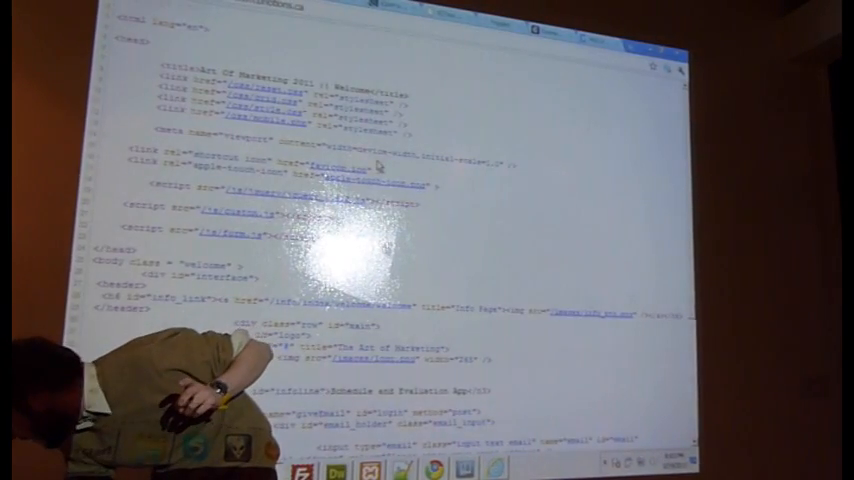
pyautogui.scroll(-3)
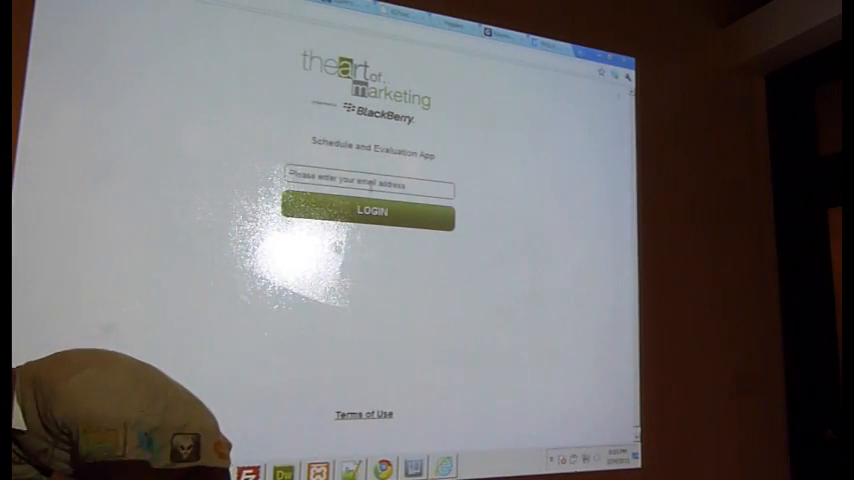
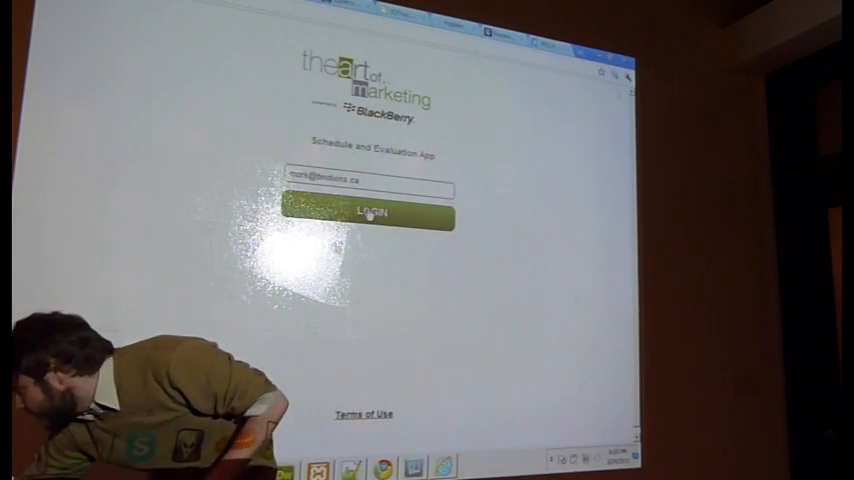
# - Log in with email 'mark' and continue from the agenda to the 2011 survey form
pyautogui.click(371, 213)
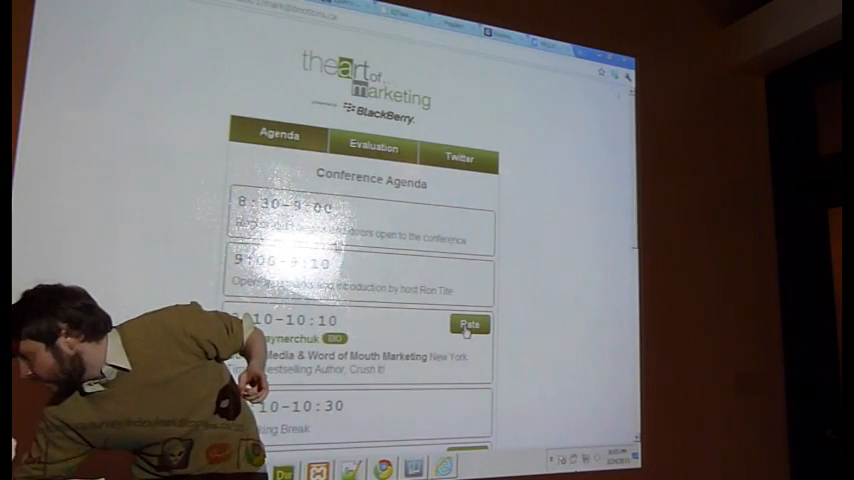
pyautogui.click(467, 324)
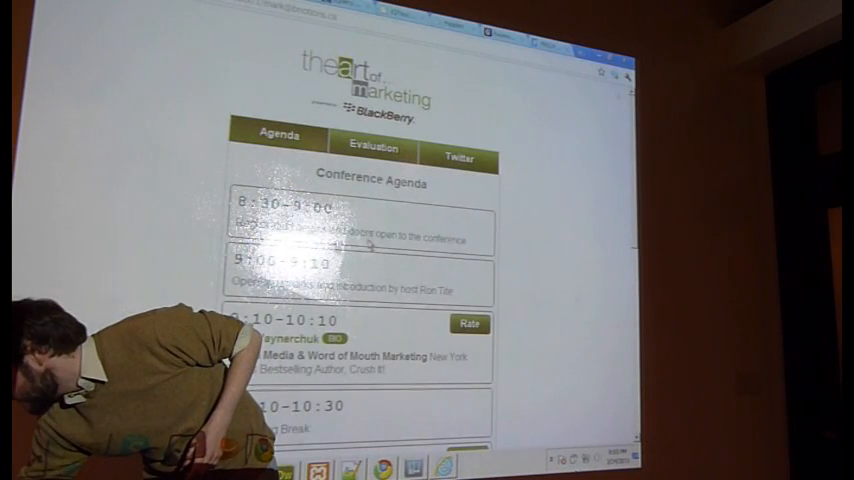
pyautogui.click(373, 150)
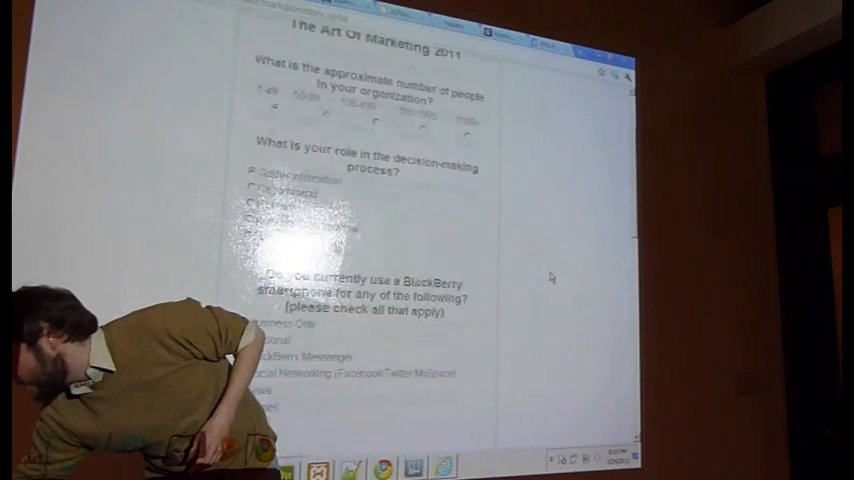
# - Scroll the survey to the conference rating, preferred topics and sponsorship questions
pyautogui.scroll(-3)
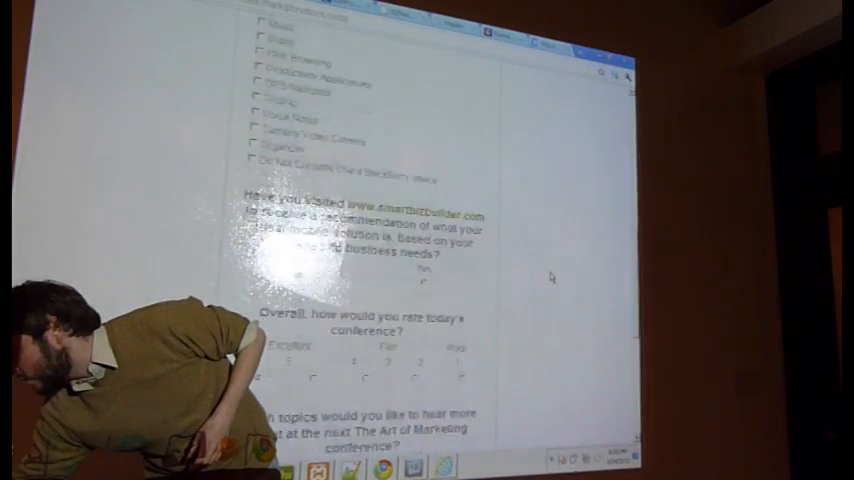
pyautogui.scroll(-3)
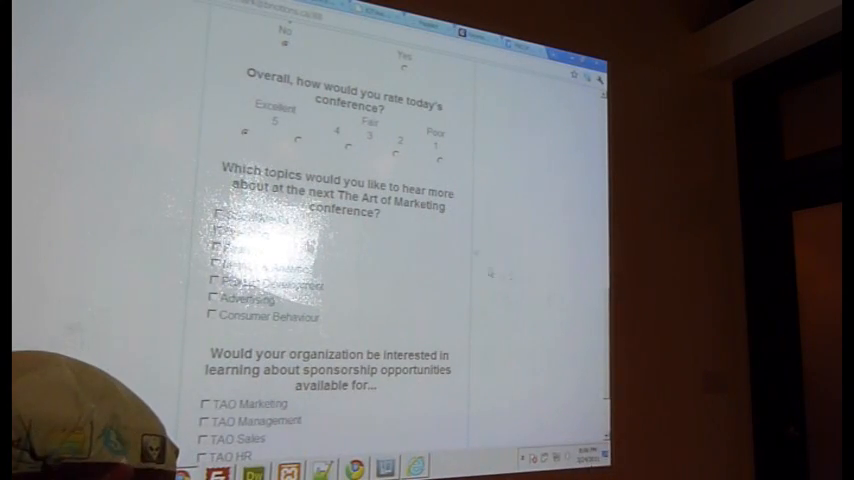
pyautogui.moveTo(211, 113)
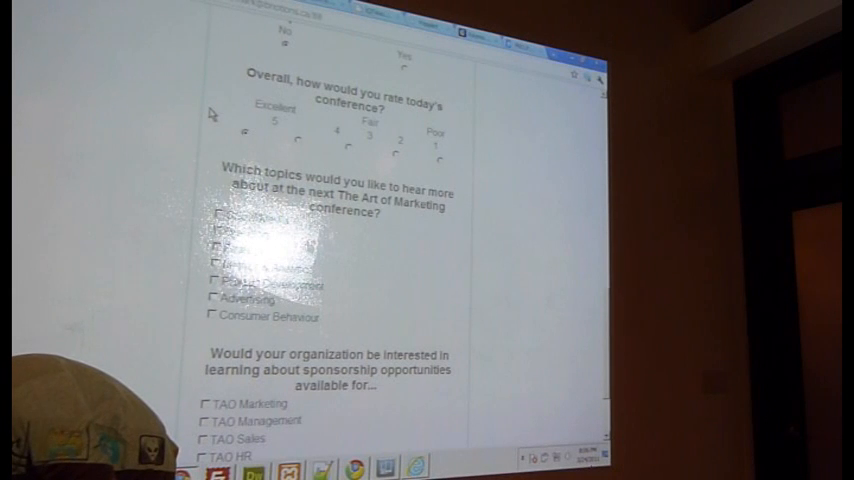
pyautogui.moveTo(185, 48)
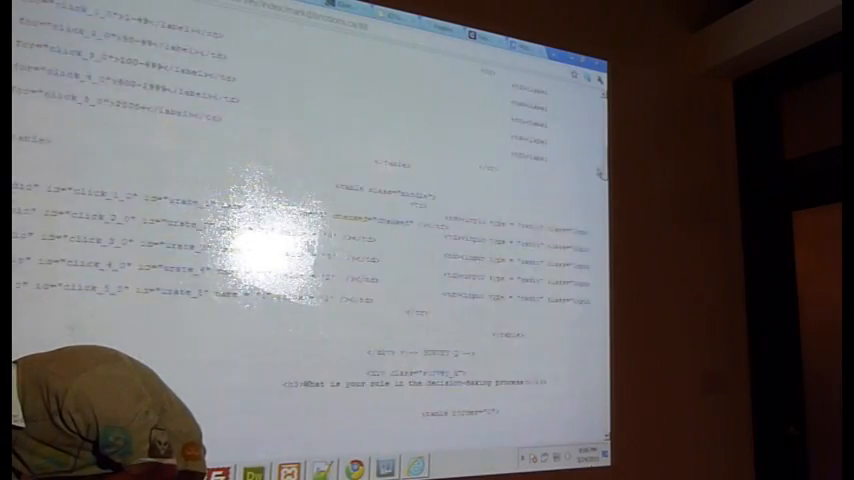
# - Scroll the page source to the BlackBerry usage checkbox inputs and their labels
pyautogui.scroll(-3)
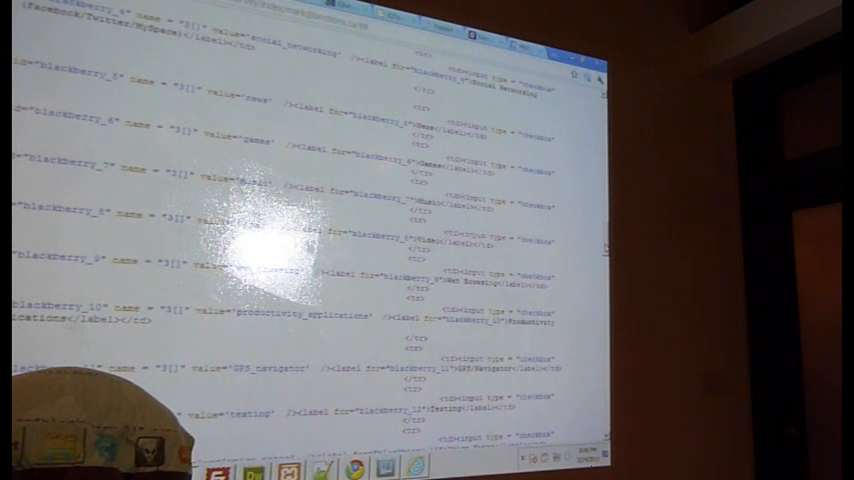